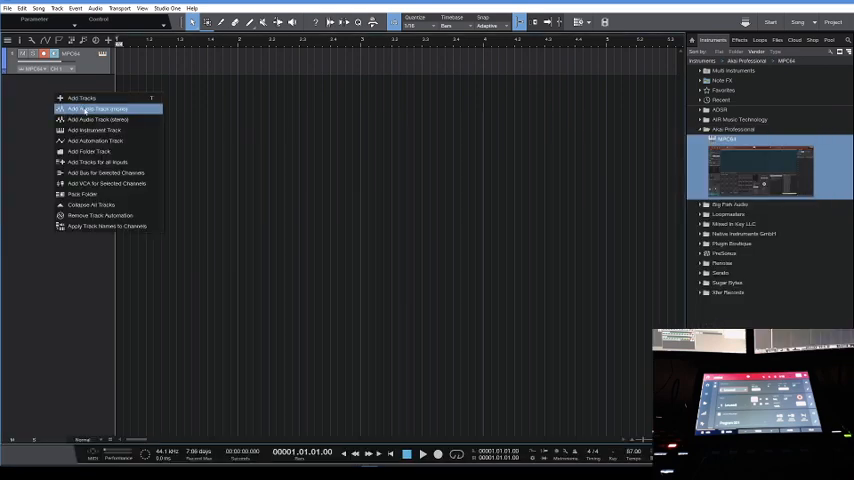
- Add a mono audio track, Track 2, and route its input from MPC IN 2
left_click(98, 119)
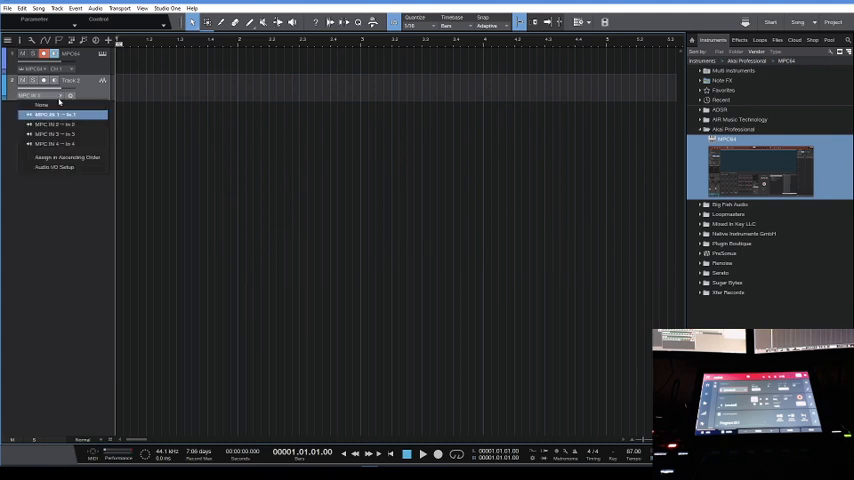
left_click(55, 124)
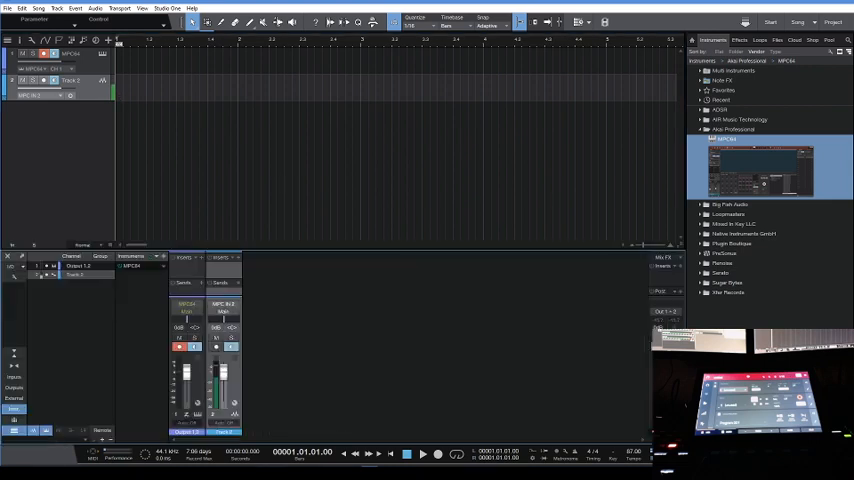
mouse_move(474, 341)
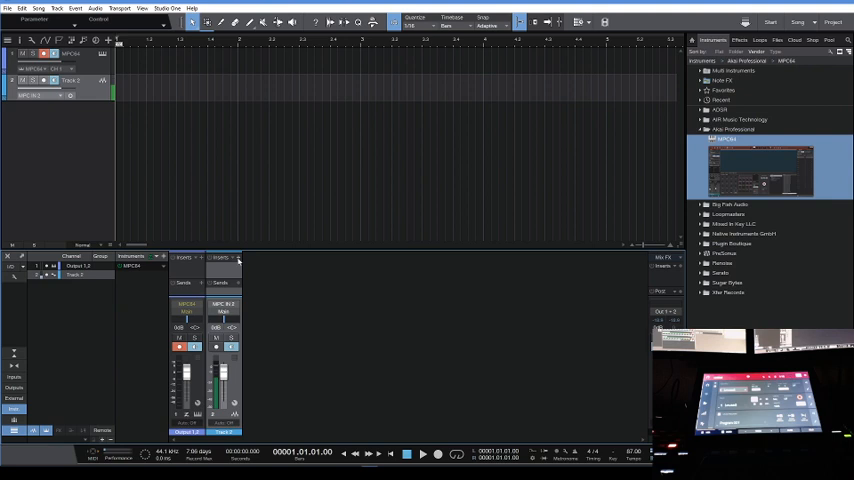
- Open the insert effect browser on Track 2's mixer channel to add ReaStream
left_click(237, 257)
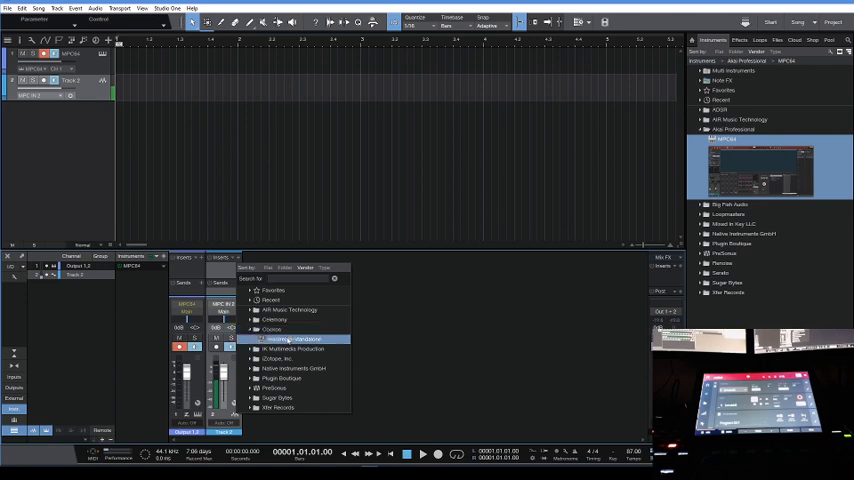
mouse_move(280, 341)
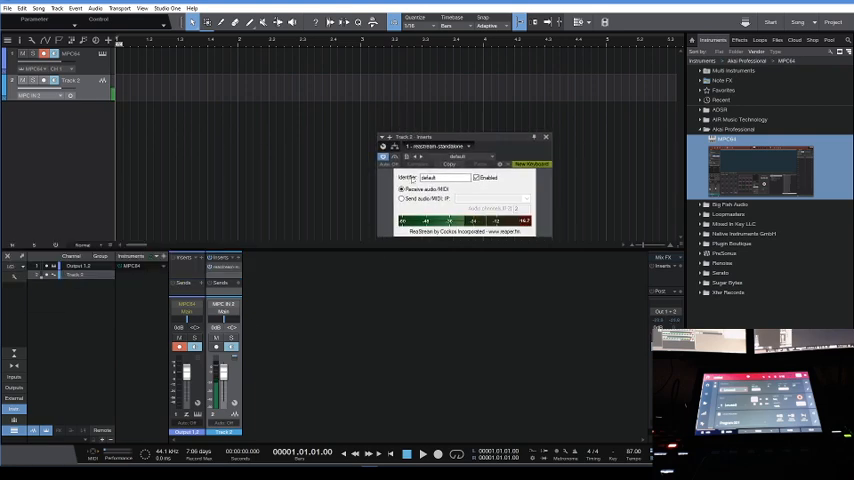
- Switch ReaStream to Send audio/MIDI with local broadcast as the destination
left_click(401, 198)
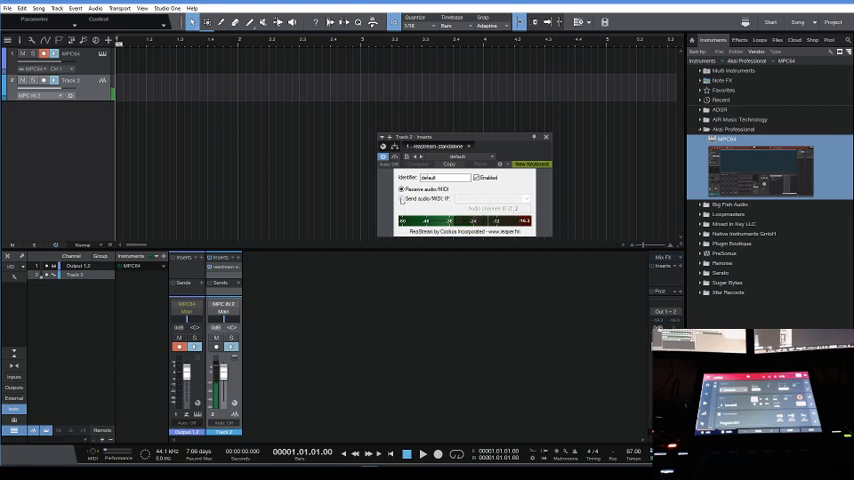
left_click(402, 198)
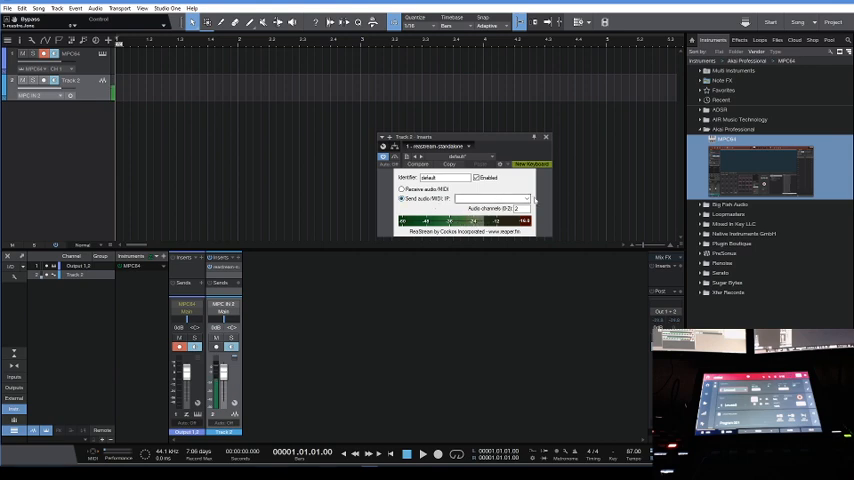
left_click(490, 198)
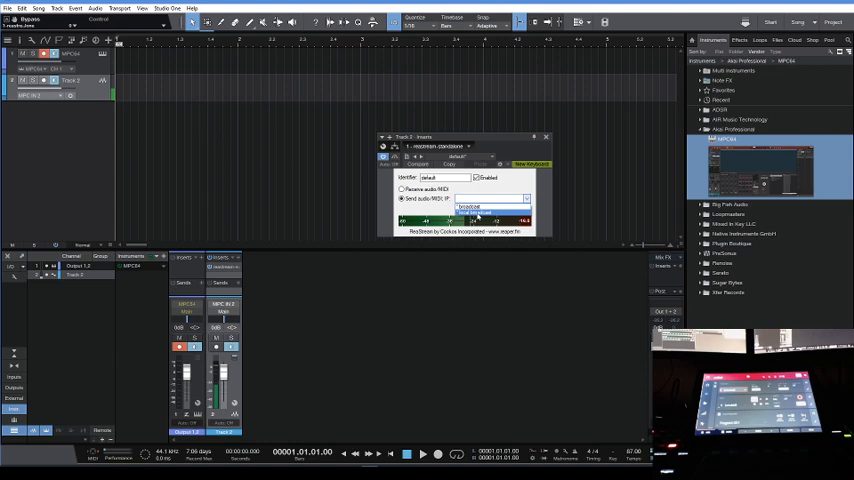
left_click(490, 198)
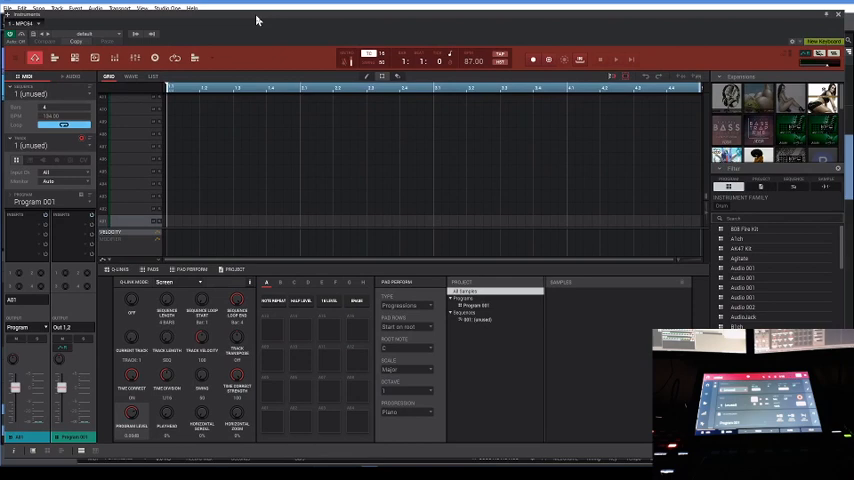
mouse_move(240, 113)
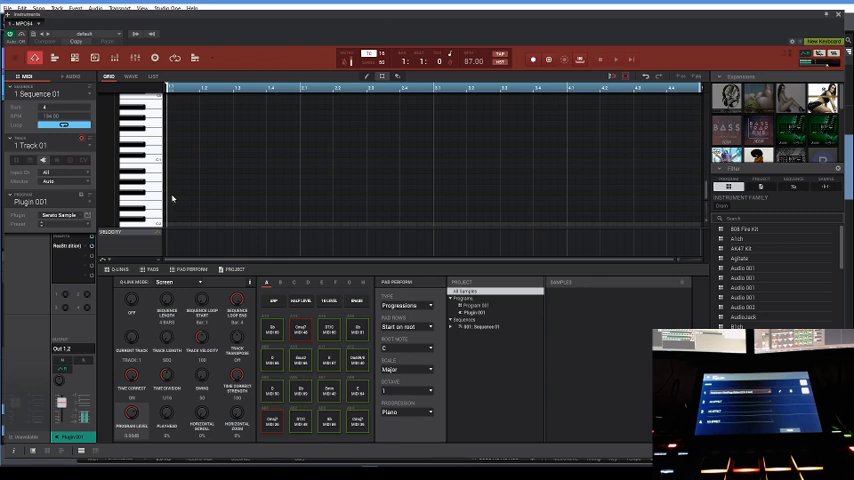
mouse_move(68, 226)
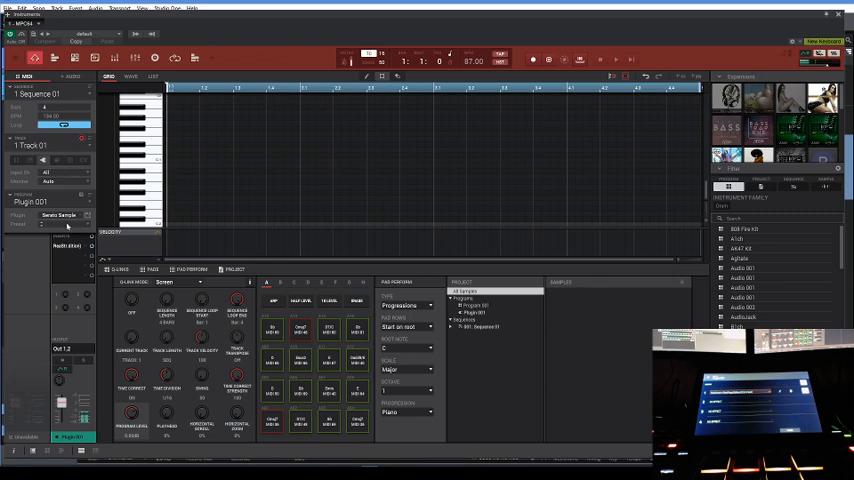